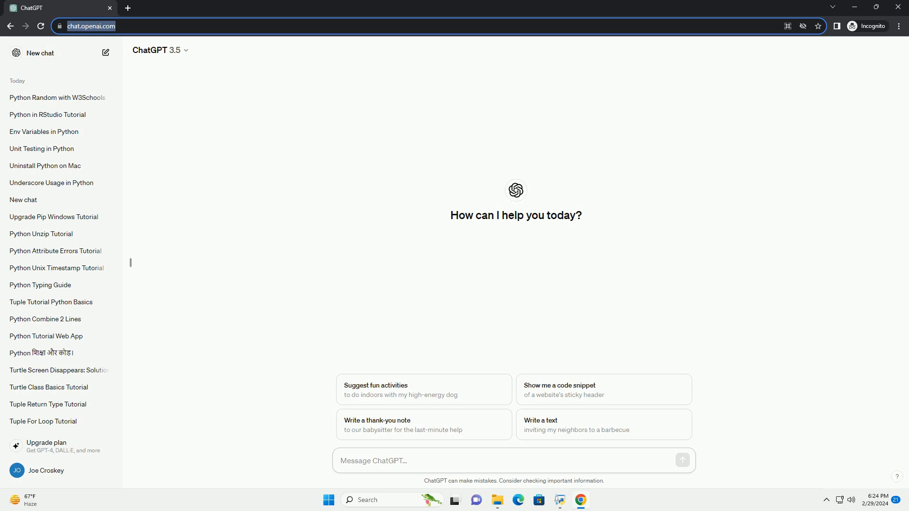
Send a request for a W3Schools-style Python Tkinter tutorial with a code example.
left_click(683, 461)
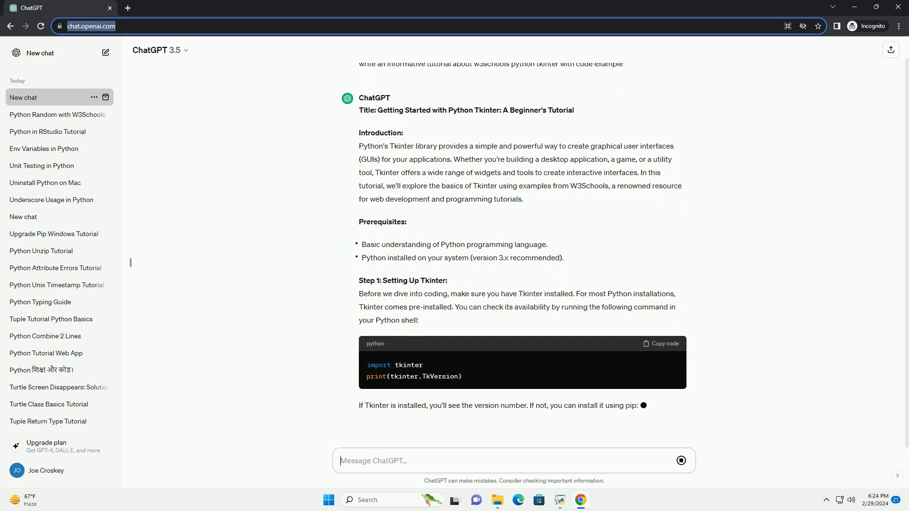
Scroll through the generating tutorial as it covers the simple window, label and button, and conclusion.
scroll("down", 3)
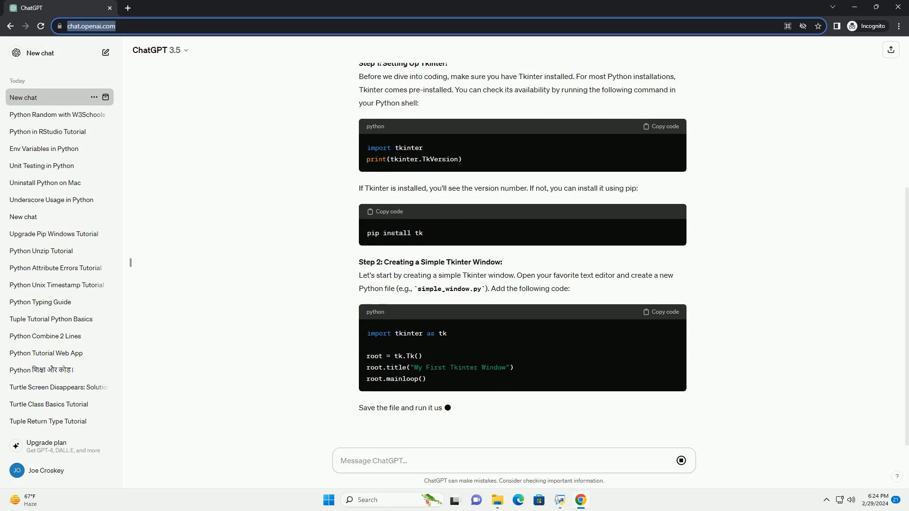
scroll("down", 3)
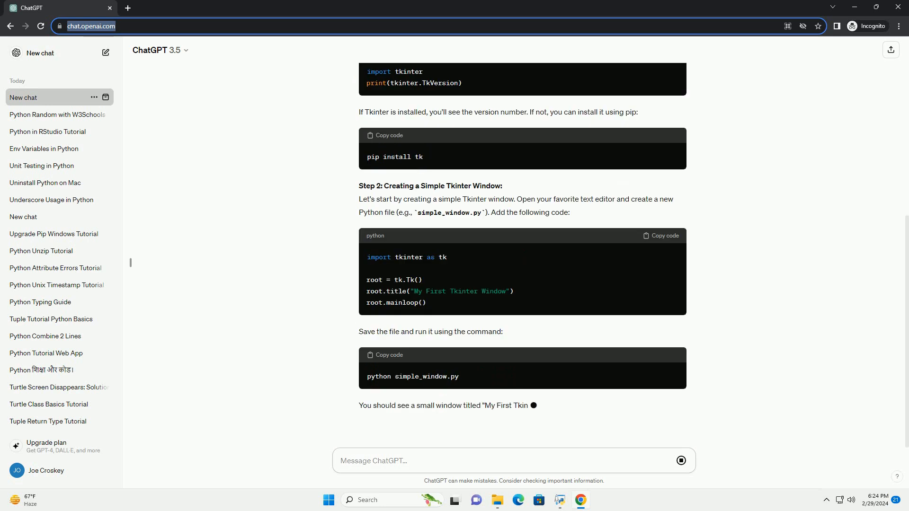
scroll("down", 3)
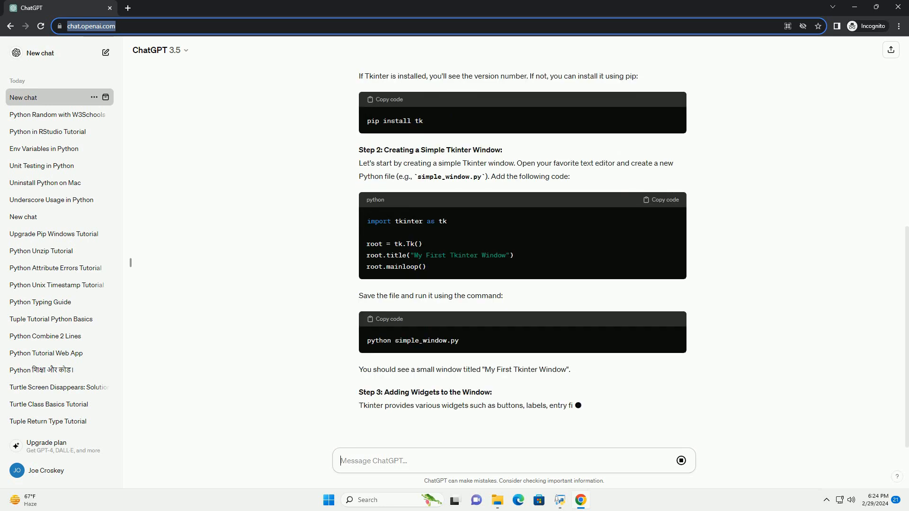
scroll("down", 3)
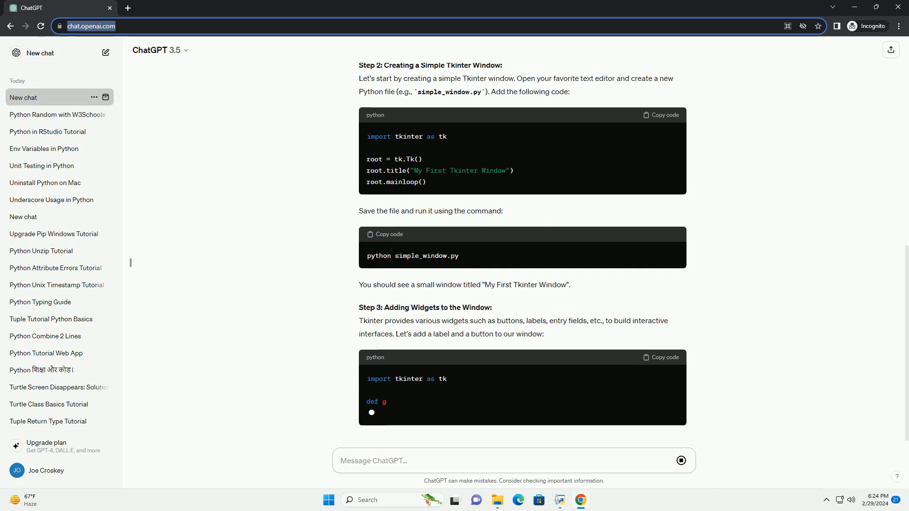
scroll("down", 3)
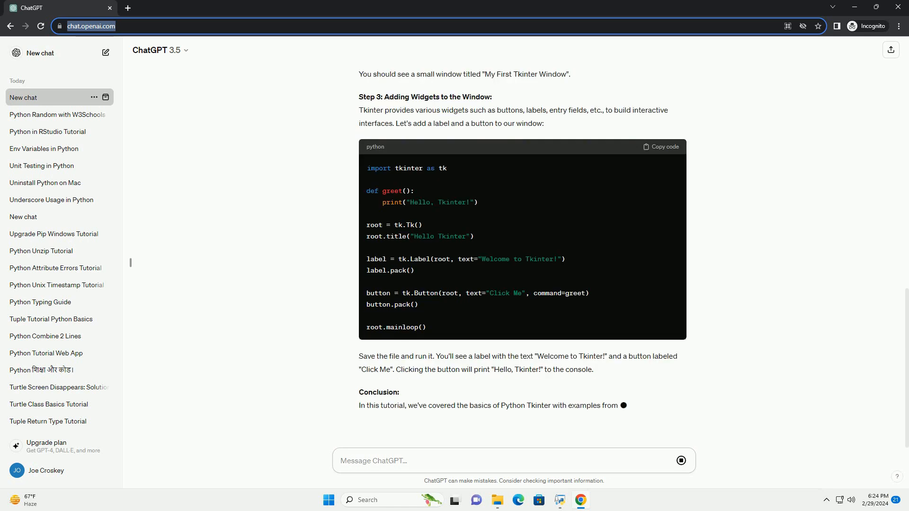
scroll("down", 3)
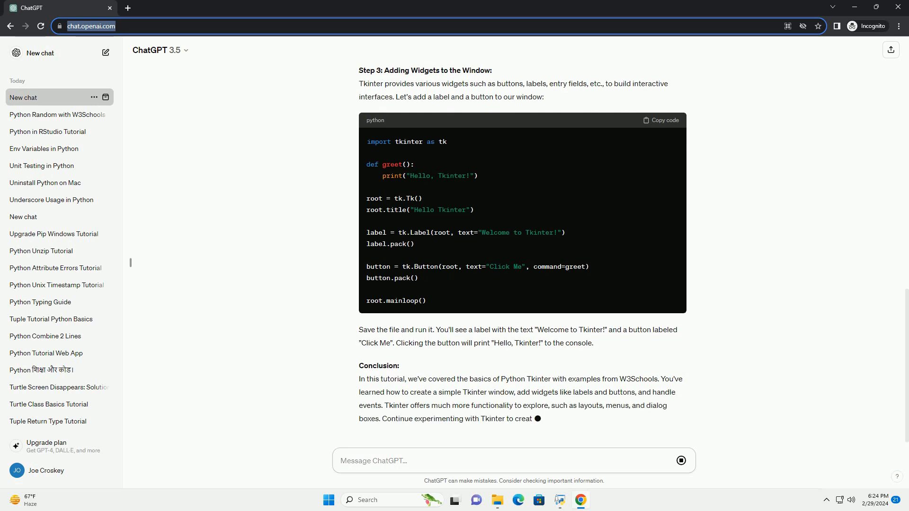
scroll("down", 3)
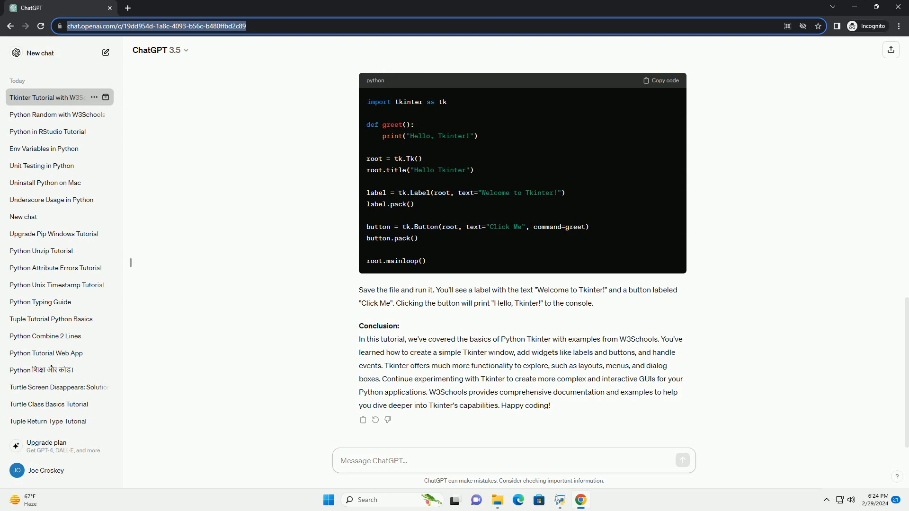
Return focus to the message box once the Tkinter tutorial and its conclusion have finished.
left_click(512, 460)
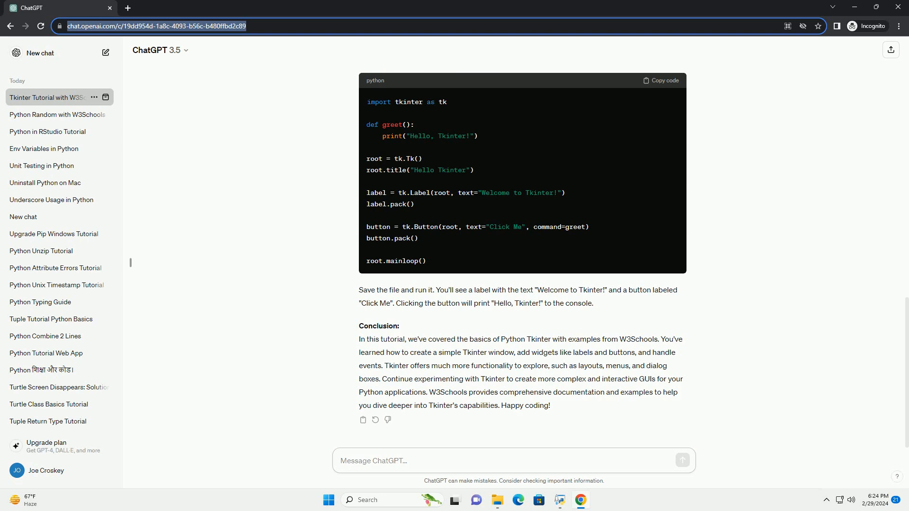
left_click(511, 461)
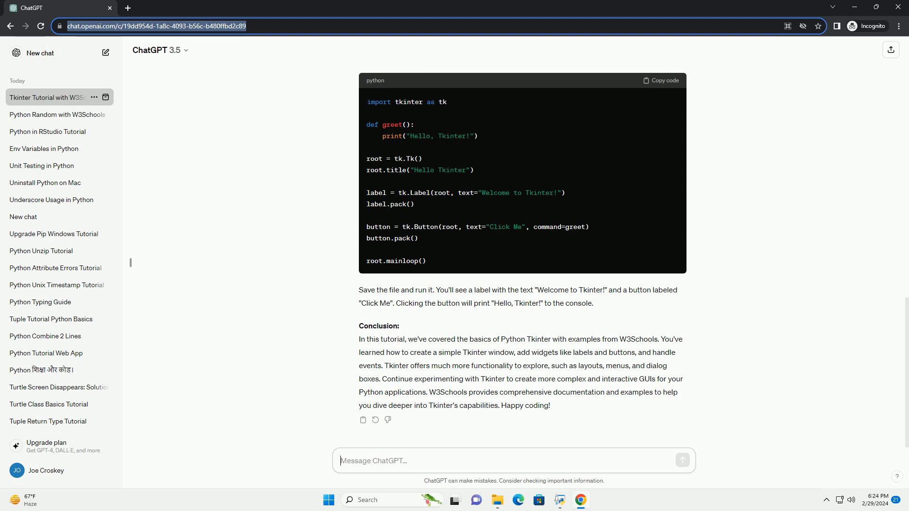